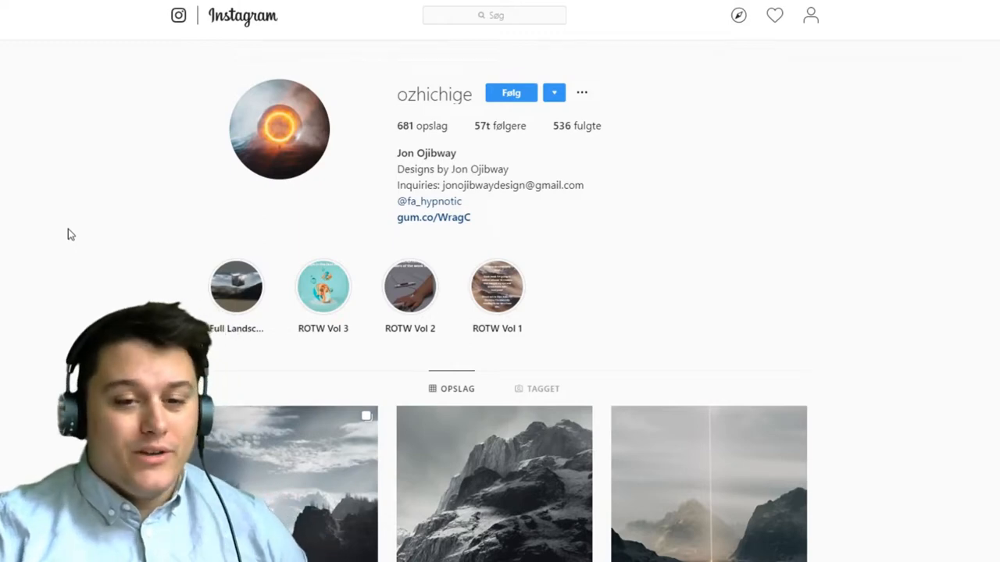
scroll(down, 3)
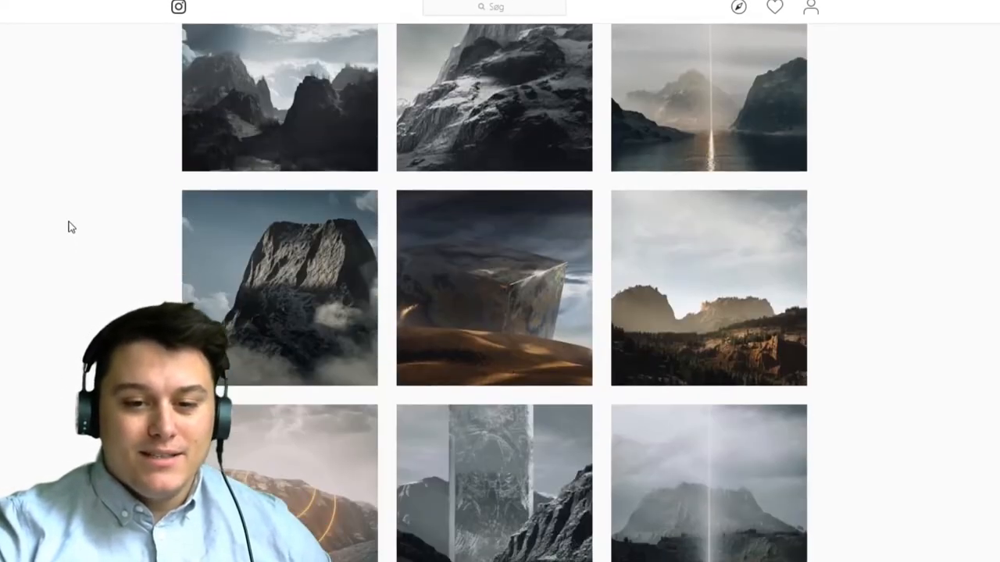
scroll(down, 3)
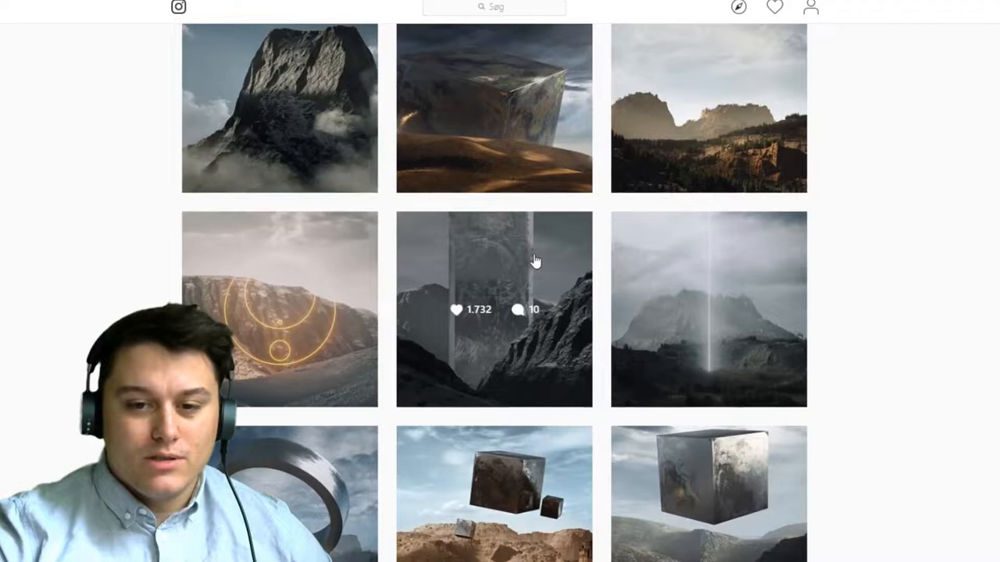
click(494, 308)
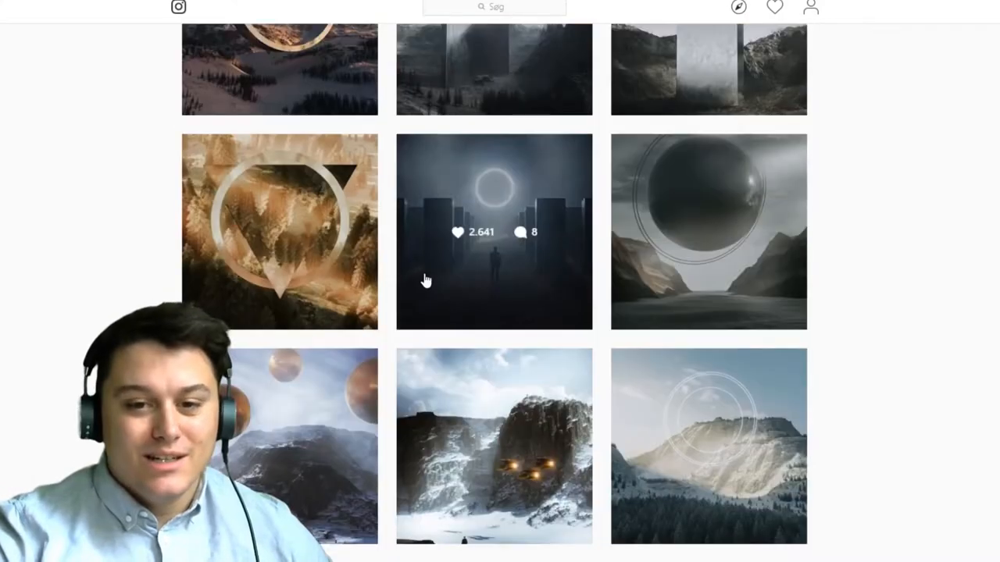
click(493, 232)
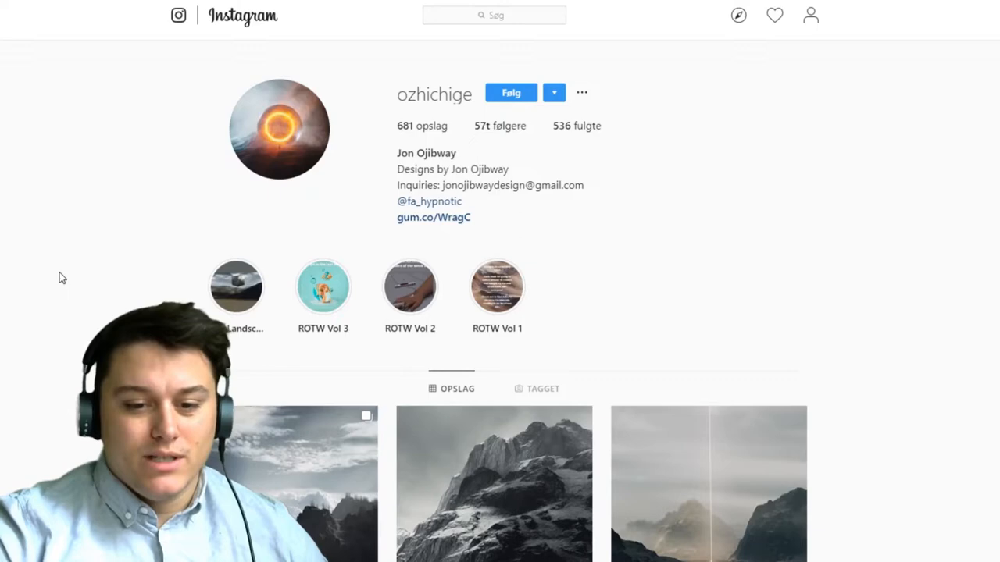
scroll(down, 3)
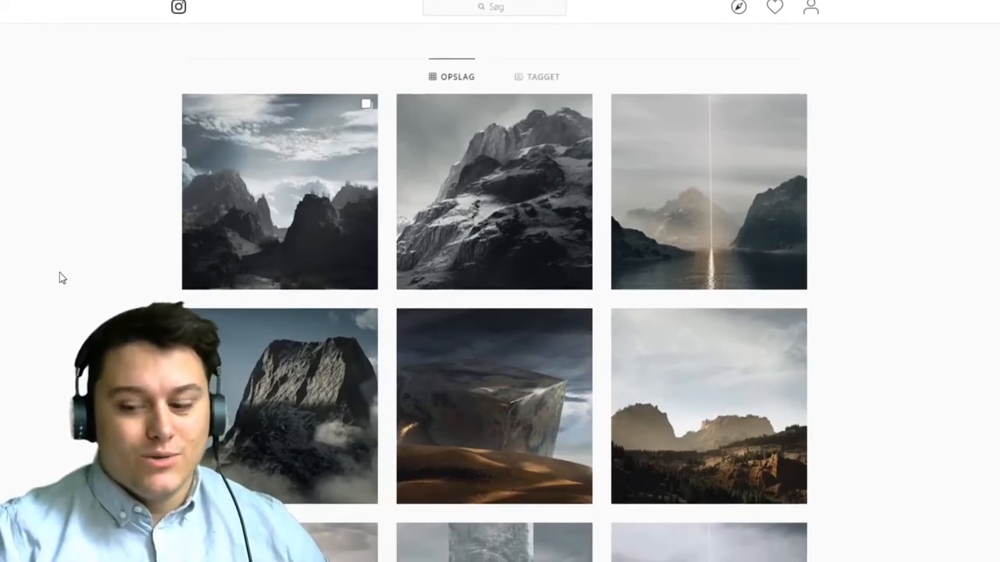
scroll(down, 3)
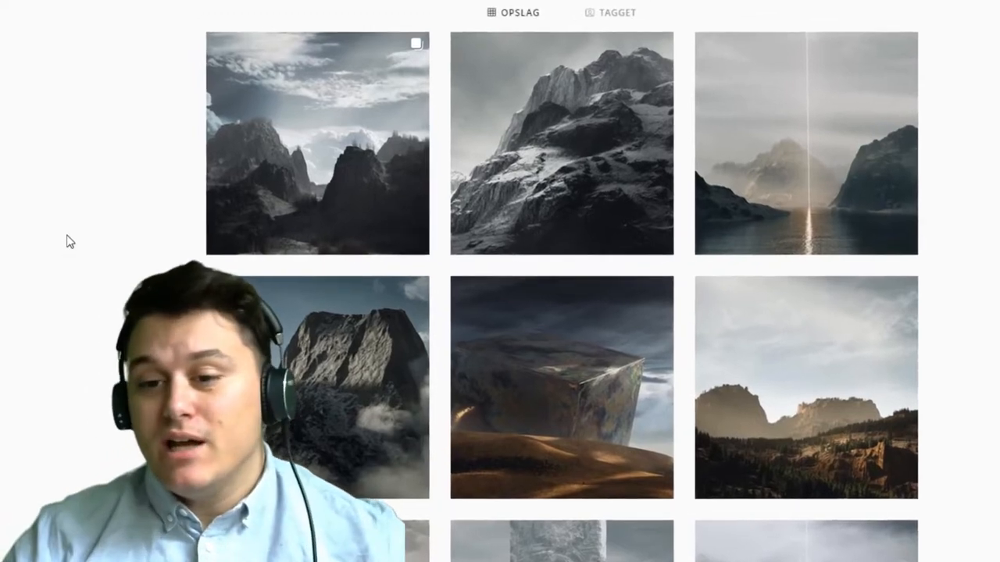